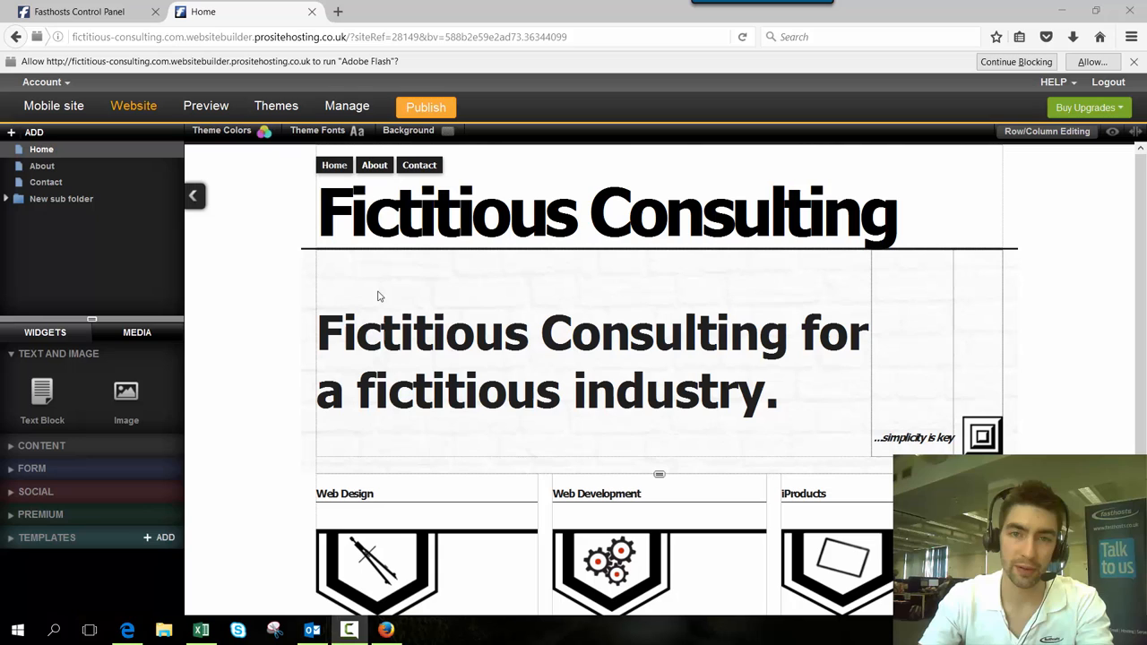
pyautogui.moveTo(391, 298)
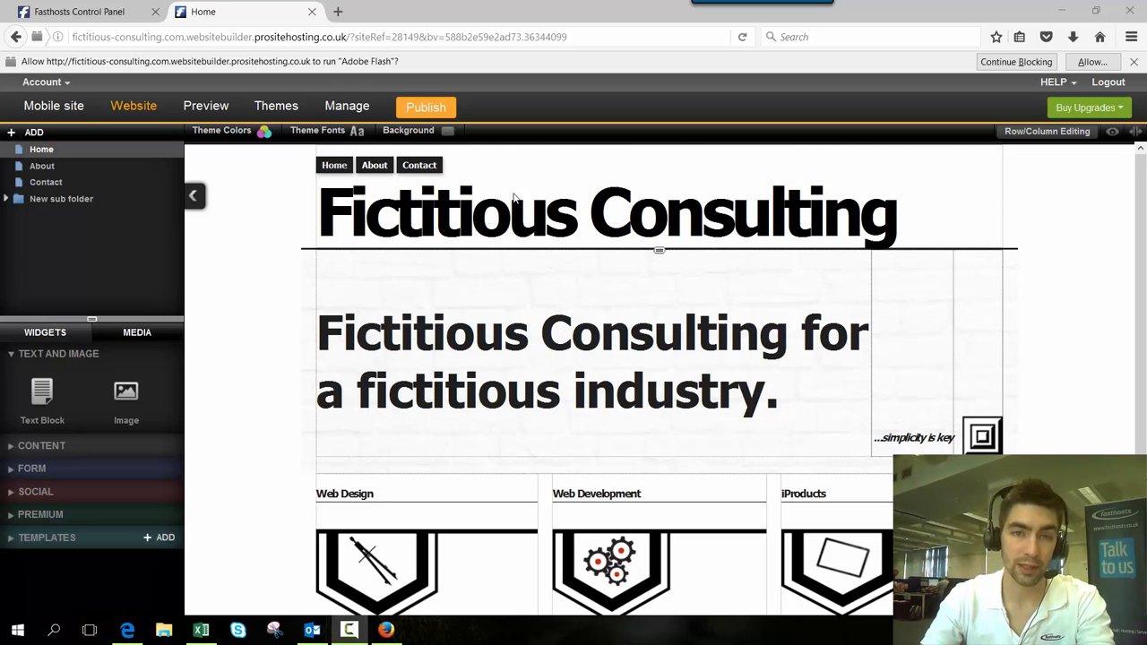
# Publish the Fictitious Consulting desktop site live through the Publish Site dialog.
pyautogui.click(427, 108)
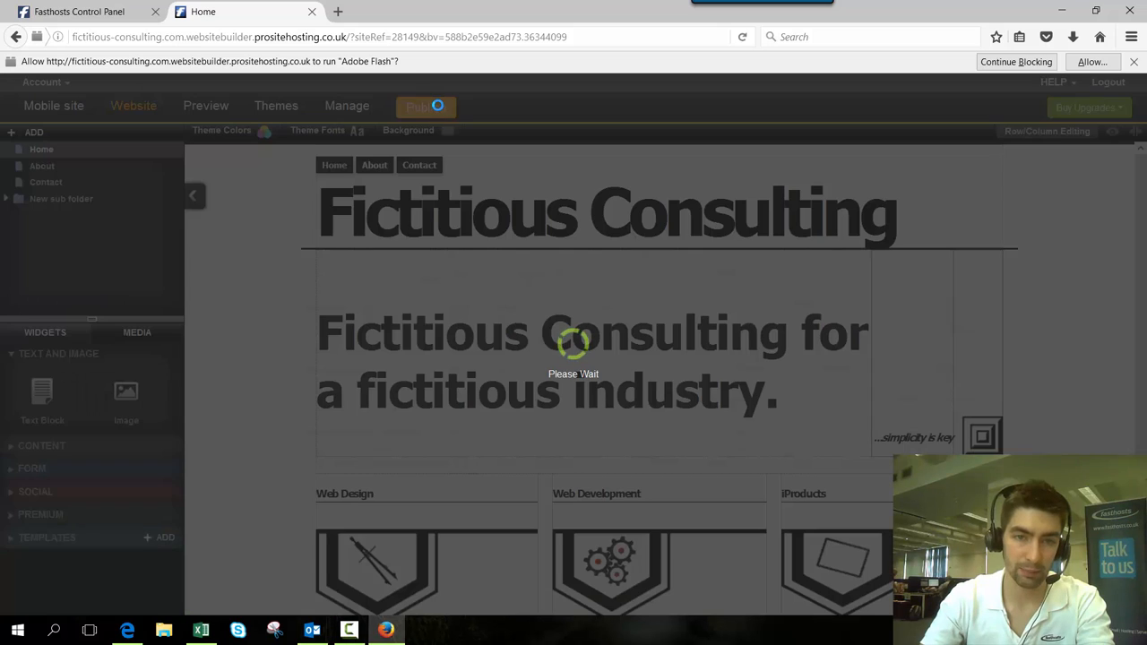
pyautogui.click(427, 107)
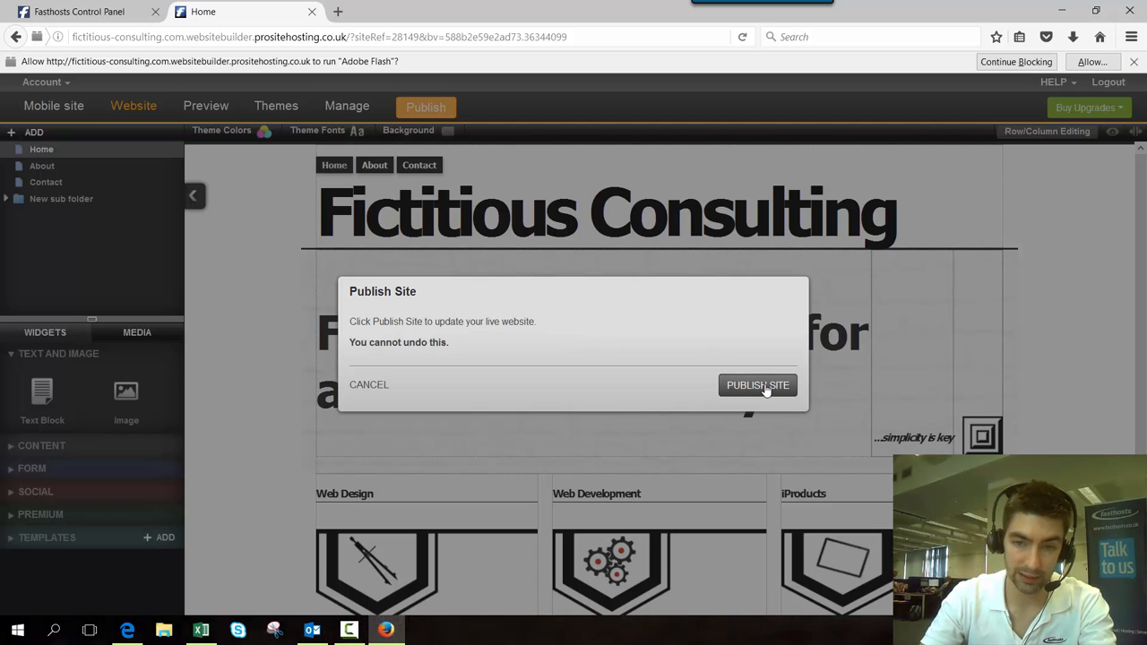
pyautogui.click(756, 383)
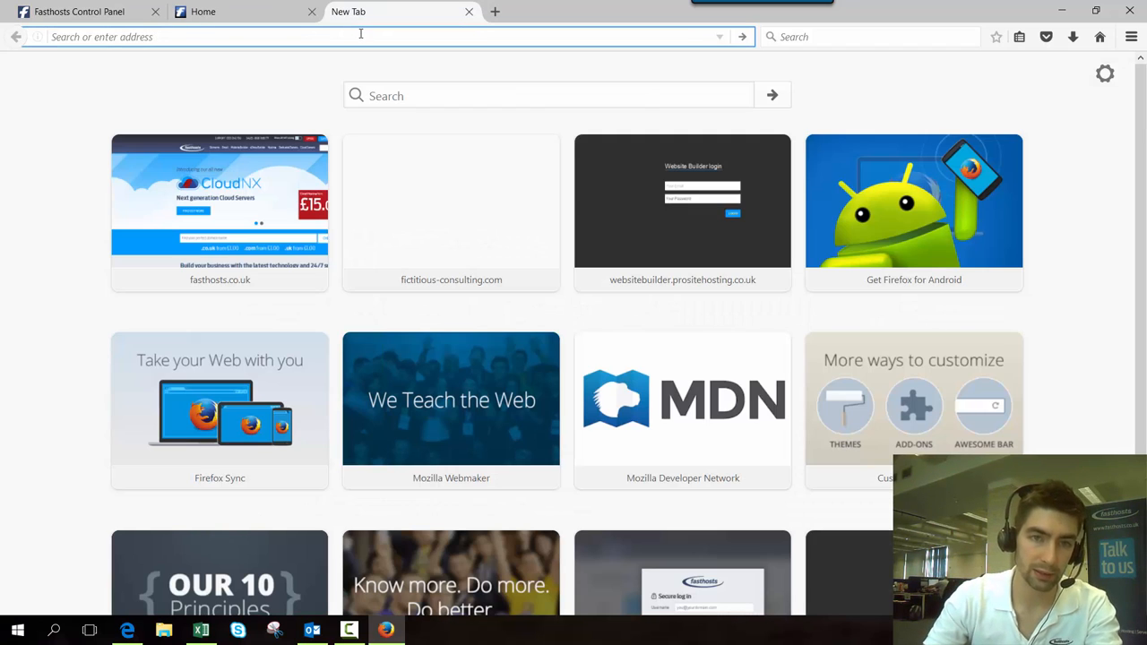
# Visit fictitious-consulting.com in a new browser tab.
pyautogui.write('fictitious-consulting.com')
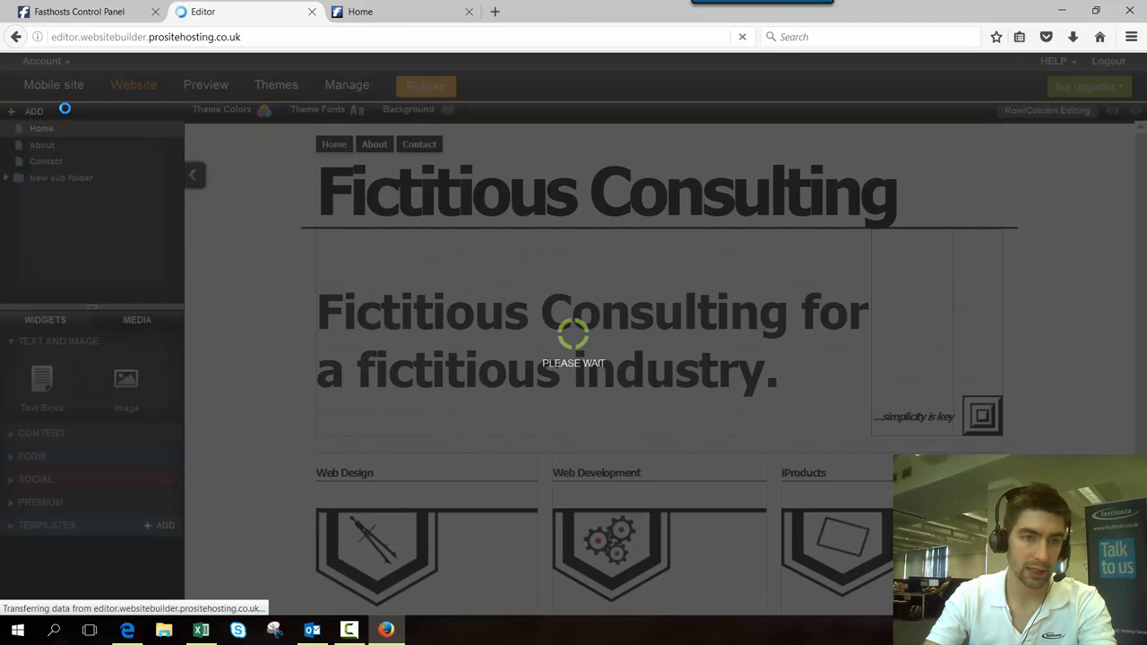
# Switch to the mobile site editor and bring up its Publish confirmation for fictitious-consulting.com.
pyautogui.click(54, 85)
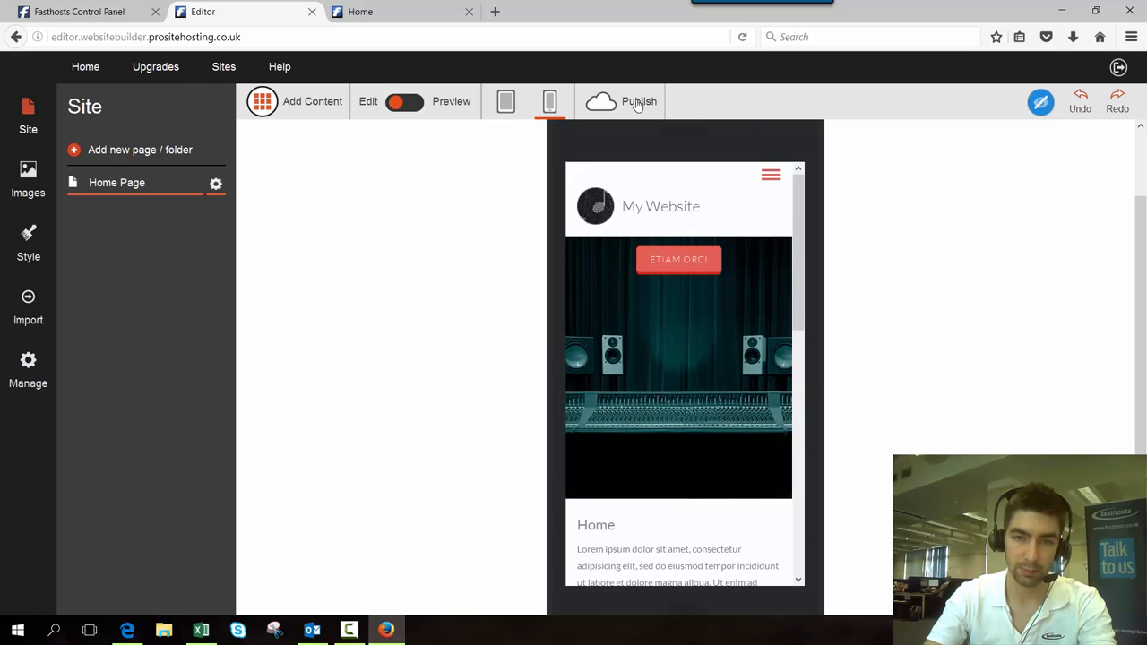
pyautogui.click(638, 101)
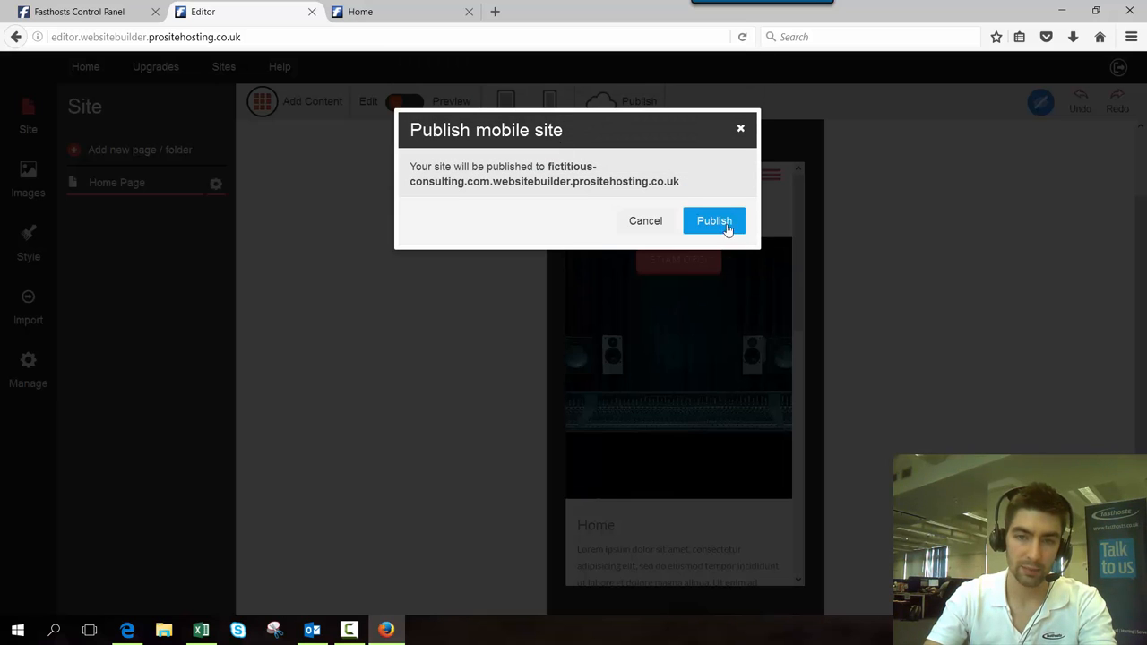